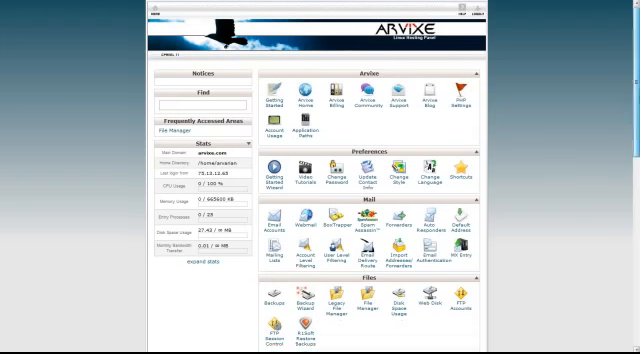
Scroll the cPanel home page down to reach the Softaculous installer
scroll("down", 3)
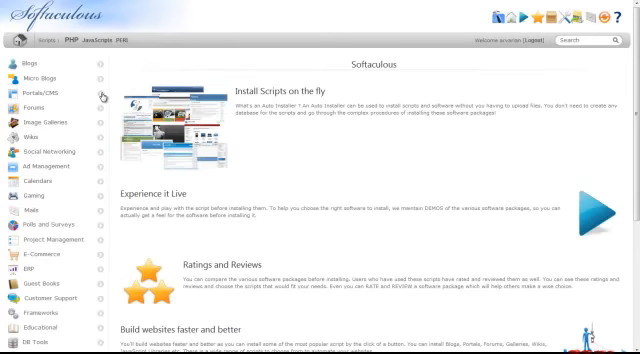
Browse the Portals/CMS category to reach the CMS Made Simple install form
left_click(40, 92)
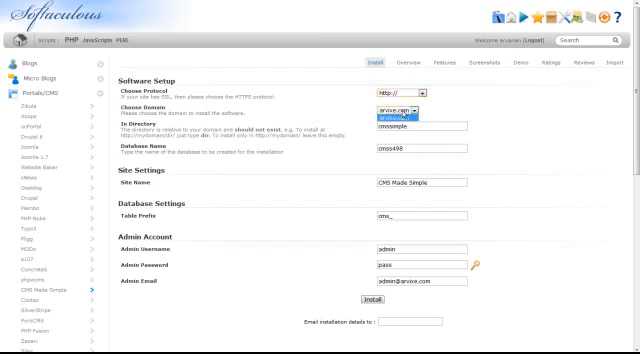
Keep arvixe.com in the Choose Domain dropdown and set the directory to cmsimple2
left_click(400, 100)
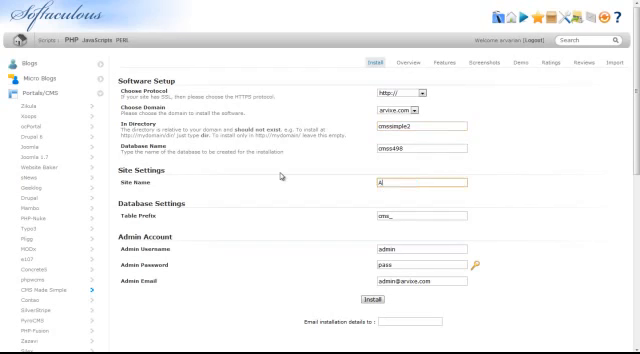
Enter site name 'Arvixe', update the admin email, and install CMS Made Simple
type("Arvixe")
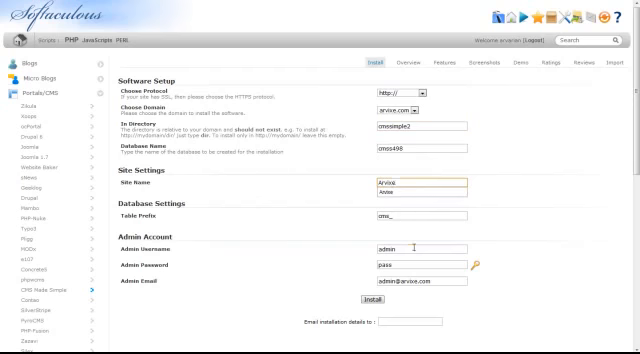
left_click(410, 248)
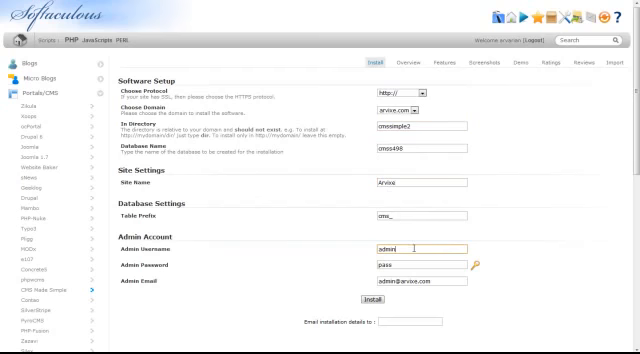
left_click(410, 264)
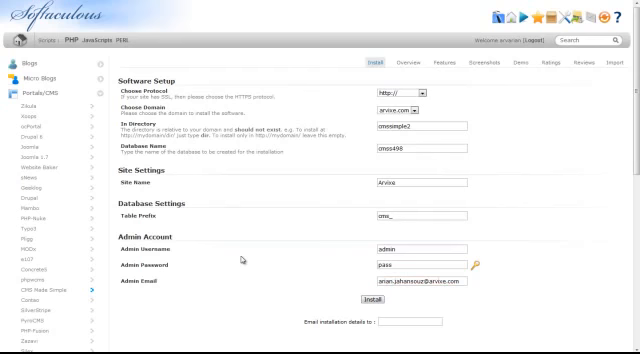
left_click(387, 302)
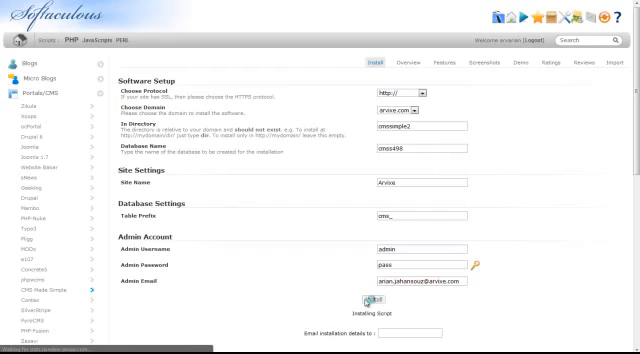